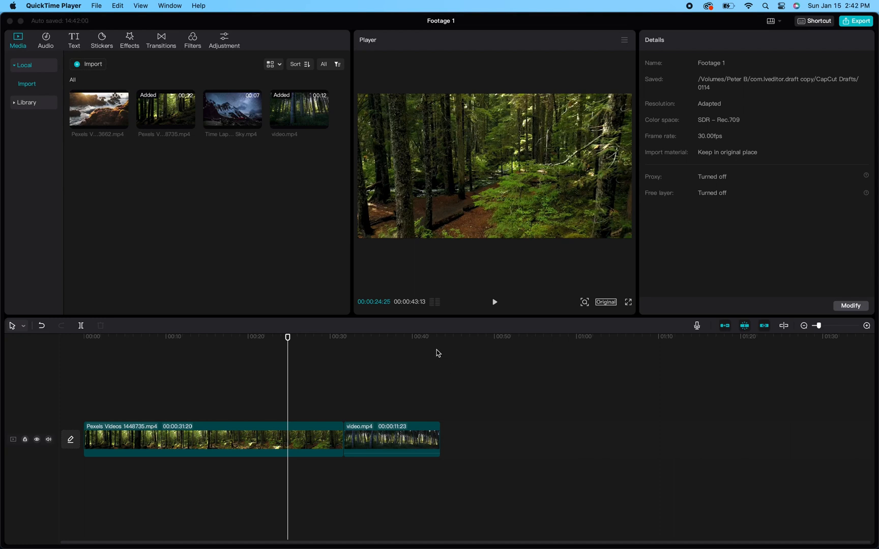
pyautogui.moveTo(296, 292)
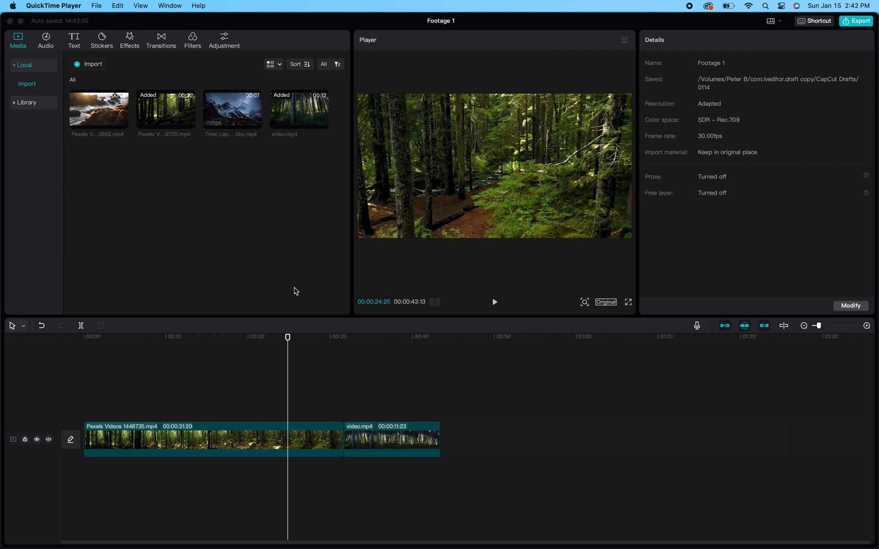
pyautogui.moveTo(322, 398)
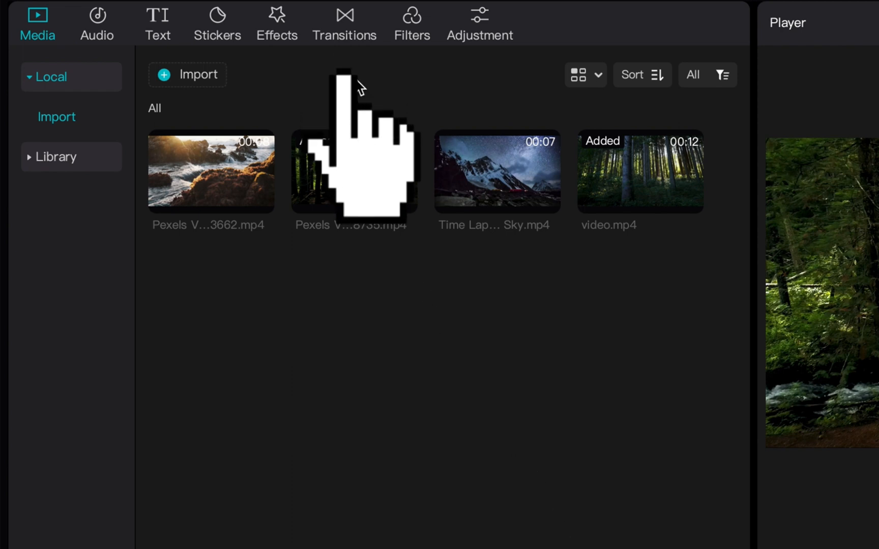
pyautogui.moveTo(304, 18)
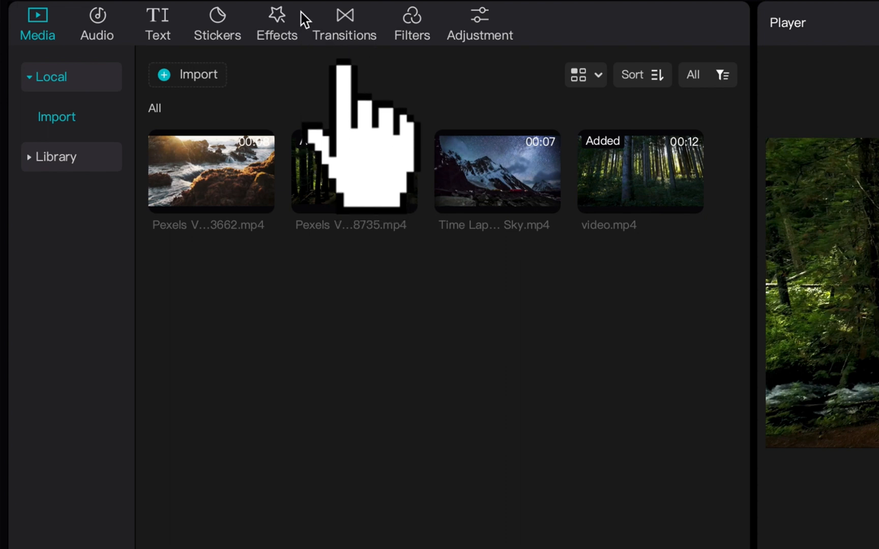
# - Browse the Transitions library past Overlay, Blur and Basic down to the Camera category
pyautogui.click(344, 22)
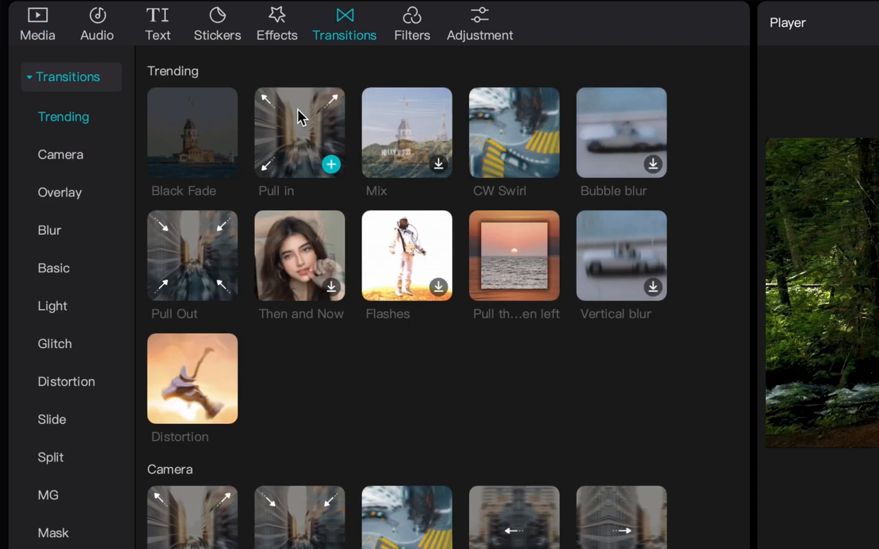
pyautogui.moveTo(206, 241)
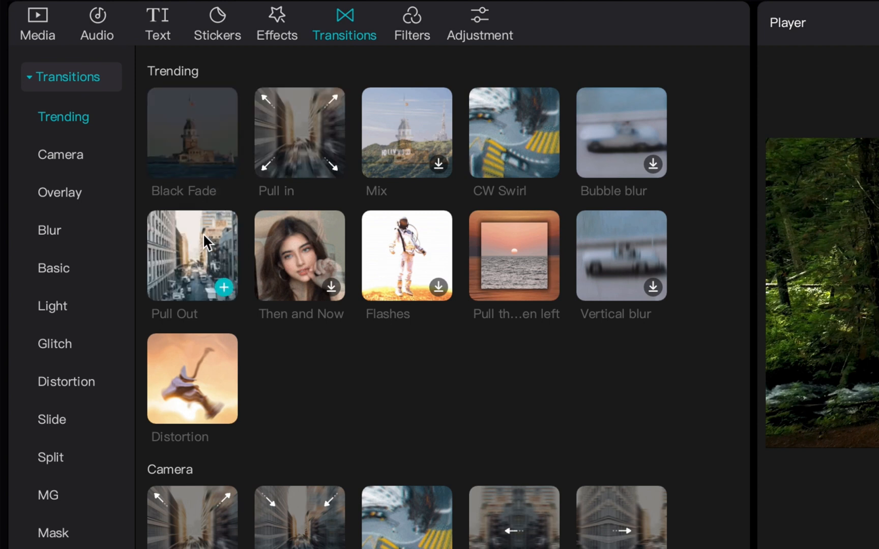
pyautogui.moveTo(420, 385)
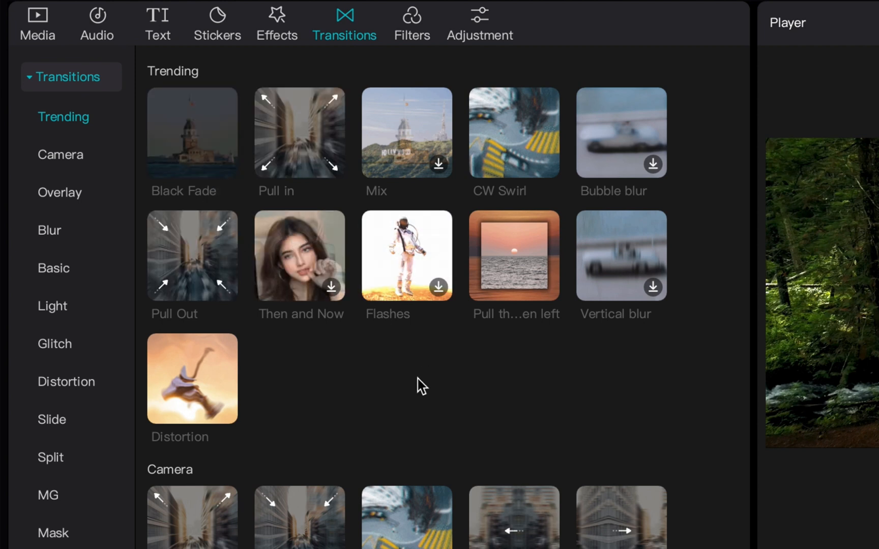
pyautogui.scroll(-3)
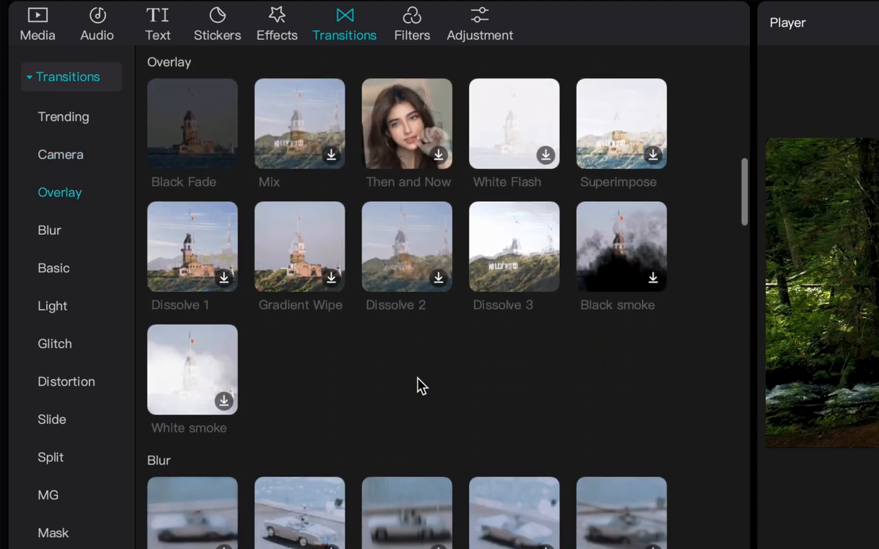
pyautogui.scroll(-3)
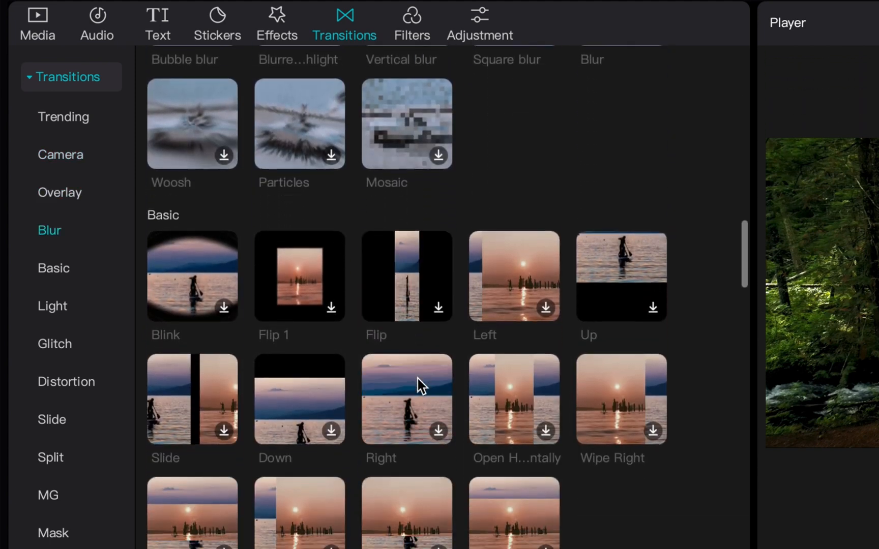
pyautogui.scroll(-3)
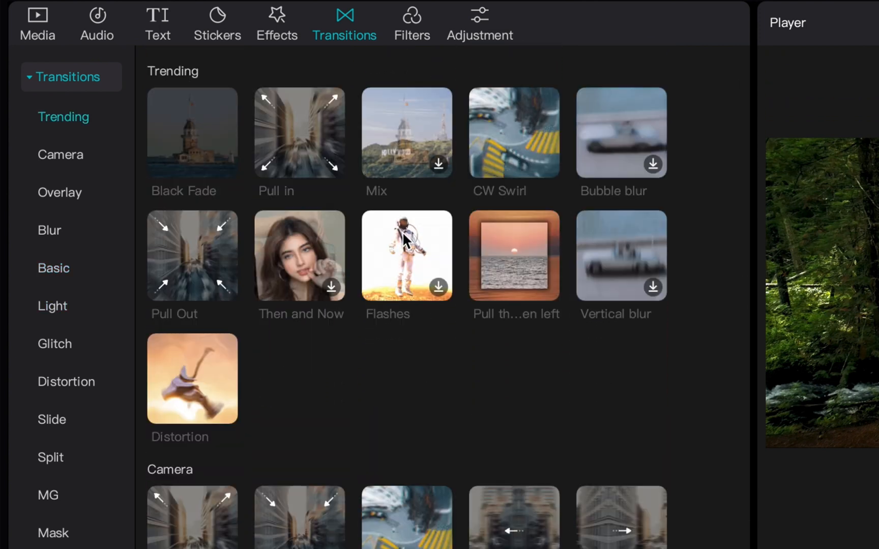
pyautogui.scroll(-3)
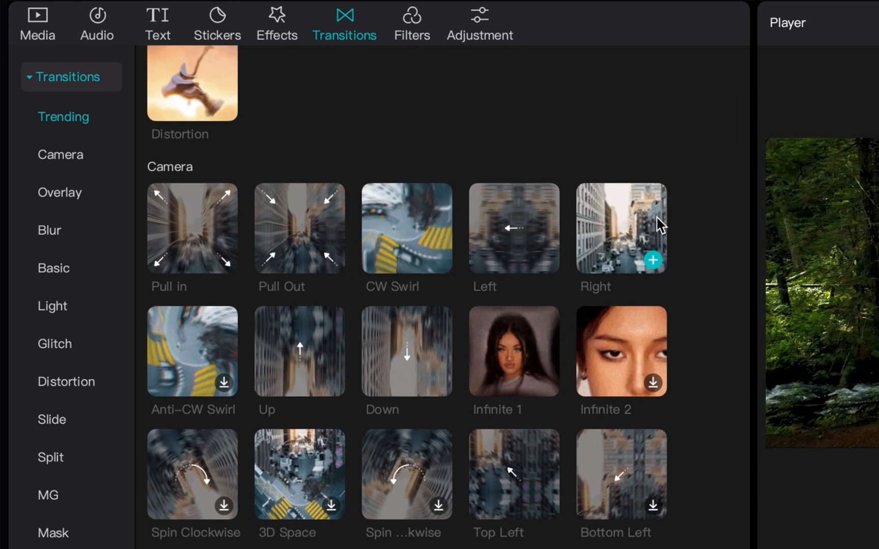
pyautogui.moveTo(639, 229)
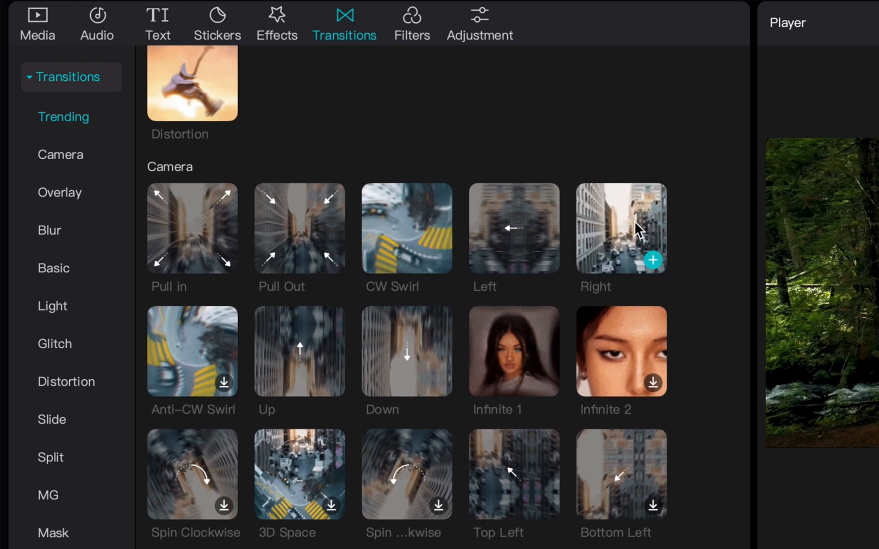
pyautogui.moveTo(621, 228)
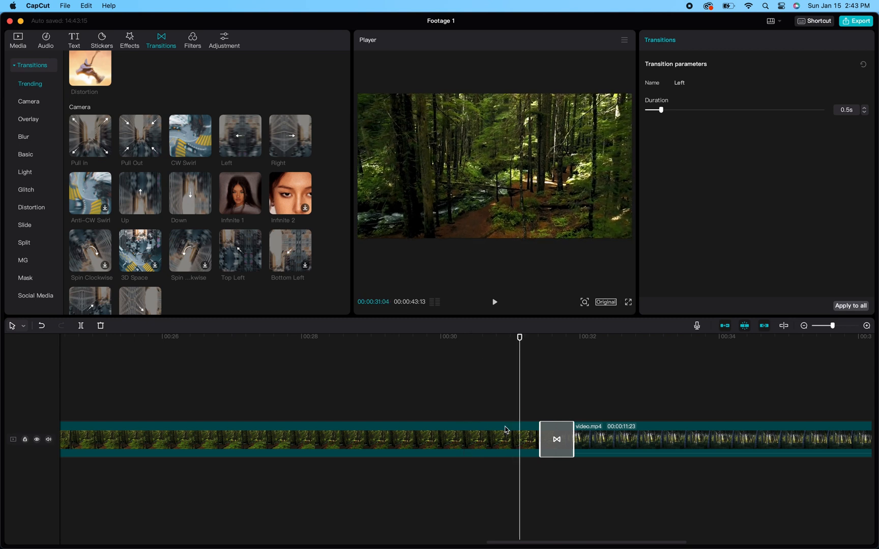
# - Preview the 0.5s Left transition in playback and return the playhead to its start
pyautogui.click(494, 302)
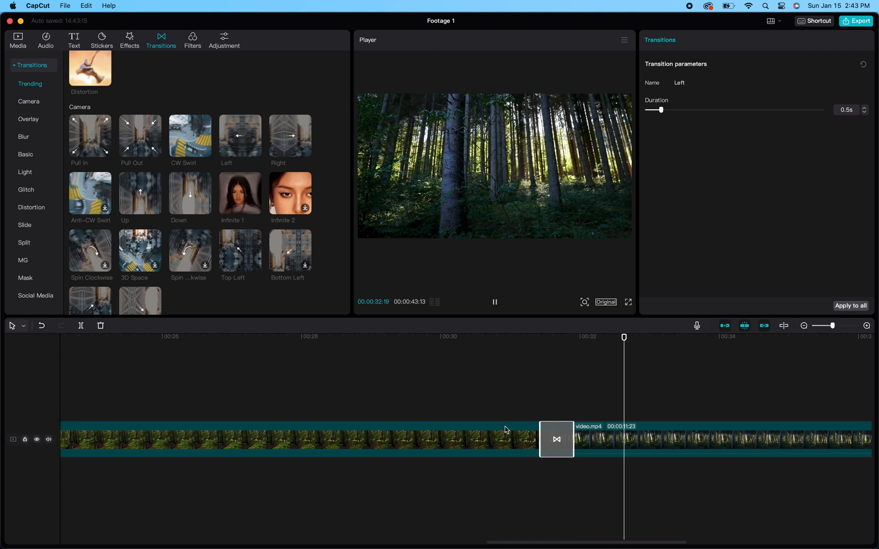
pyautogui.click(494, 302)
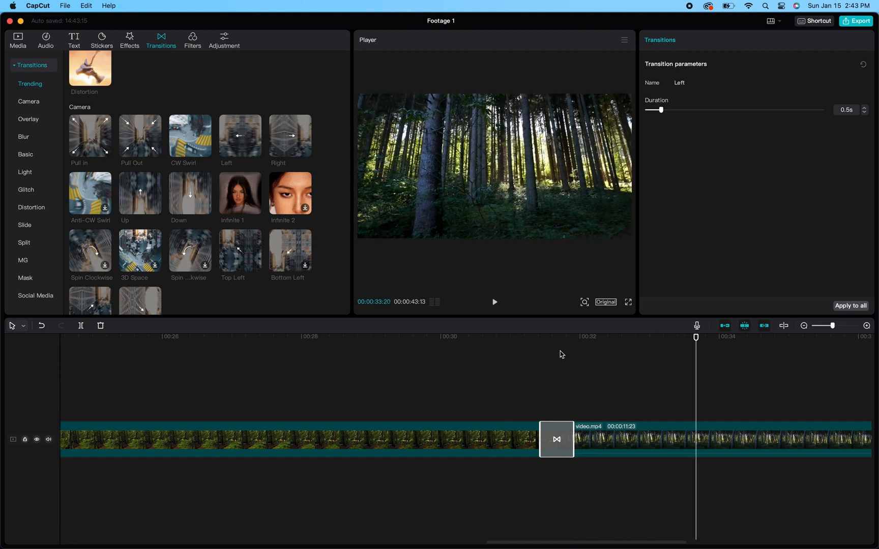
pyautogui.click(540, 337)
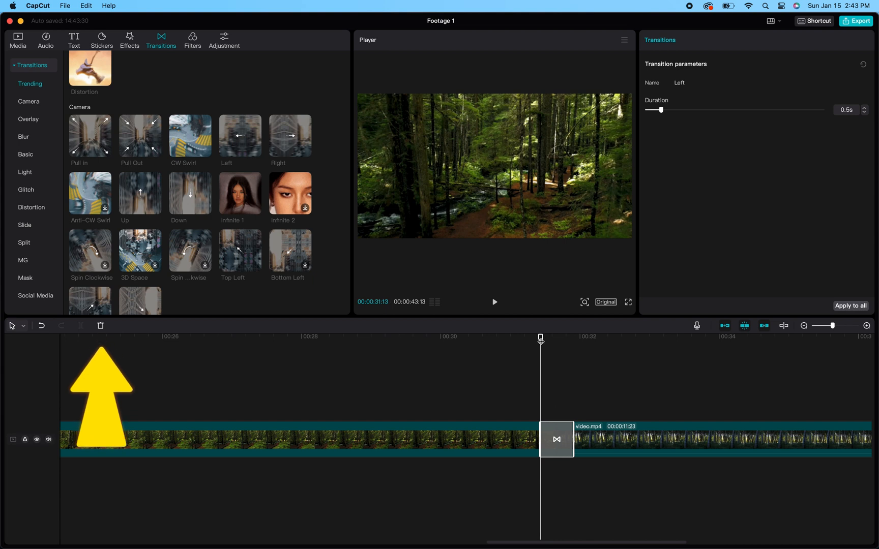
pyautogui.moveTo(548, 432)
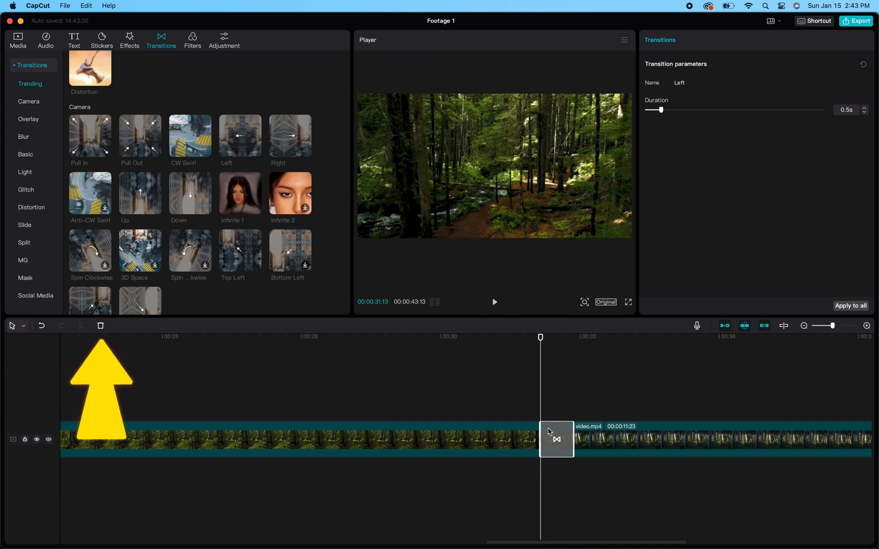
pyautogui.moveTo(553, 406)
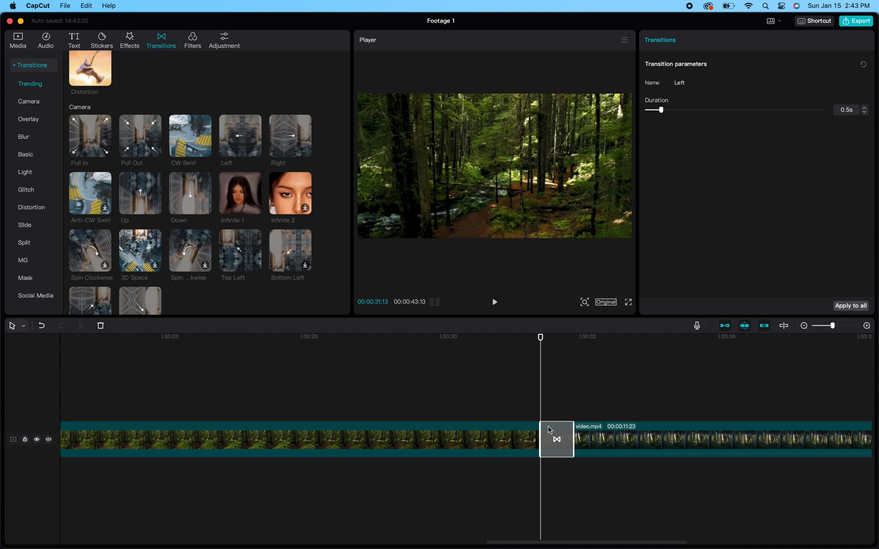
pyautogui.moveTo(589, 347)
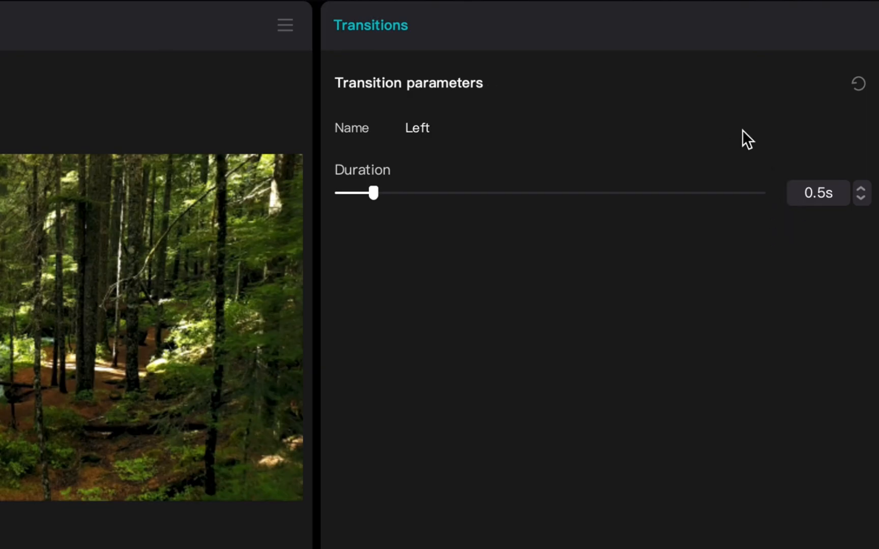
pyautogui.moveTo(720, 120)
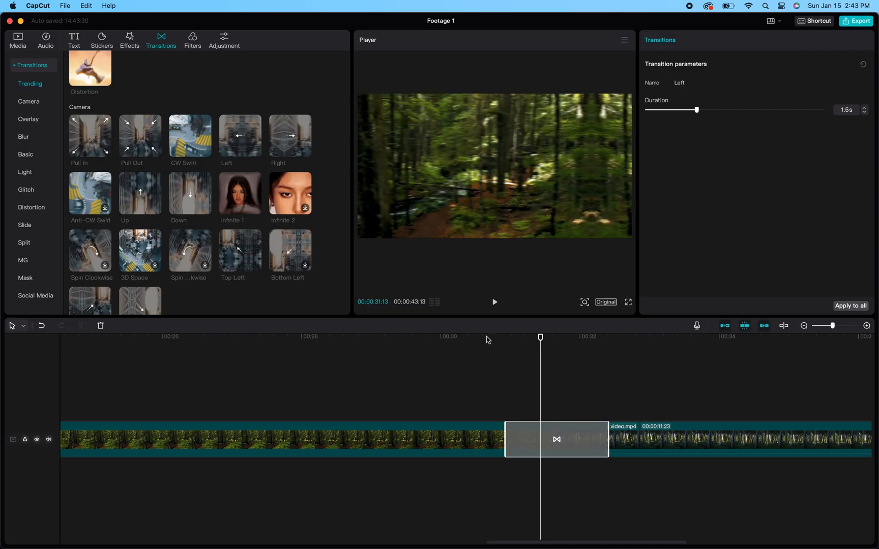
# - Set the playhead ahead of the transition before lengthening its duration to 1.5s
pyautogui.click(493, 303)
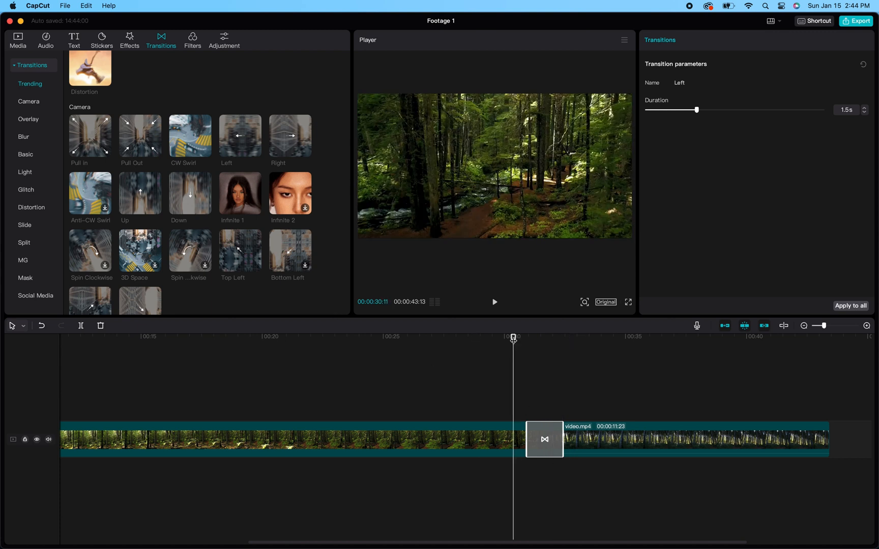
pyautogui.click(493, 301)
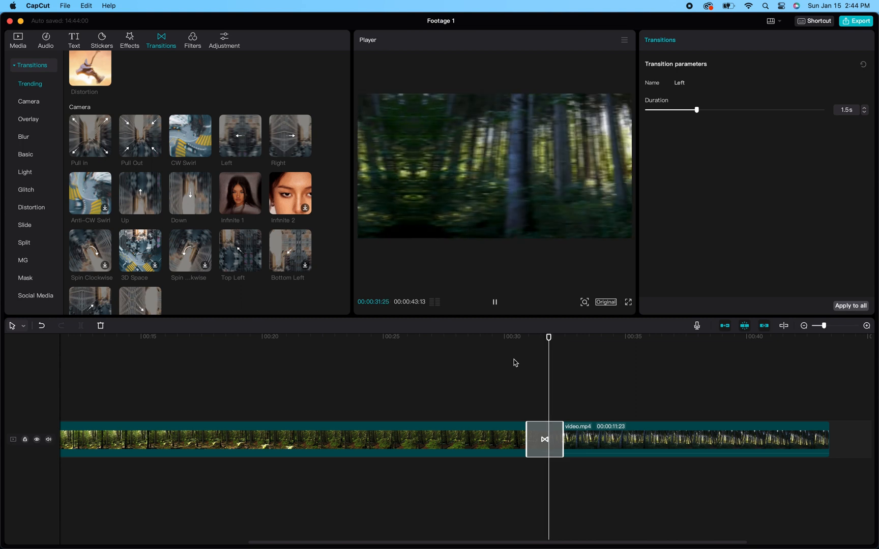
pyautogui.click(493, 302)
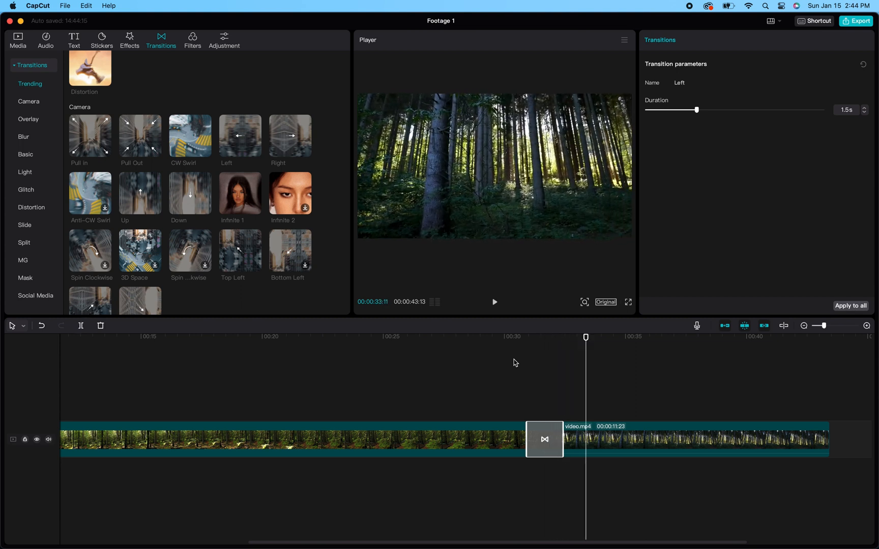